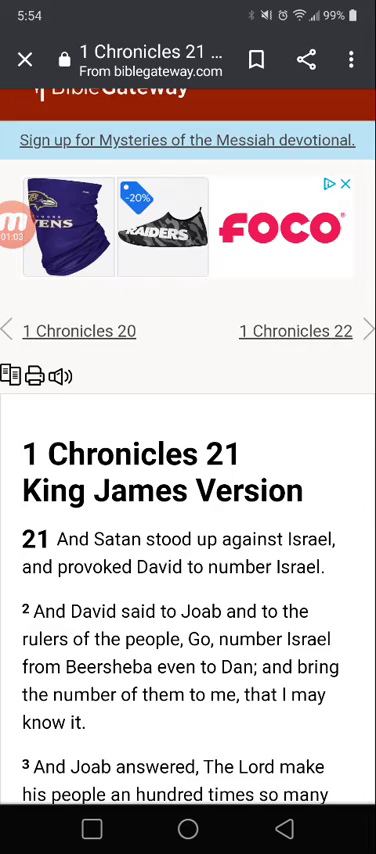
Leave the 1 Chronicles 21 page and play the drone car footage full screen
left_click(92, 828)
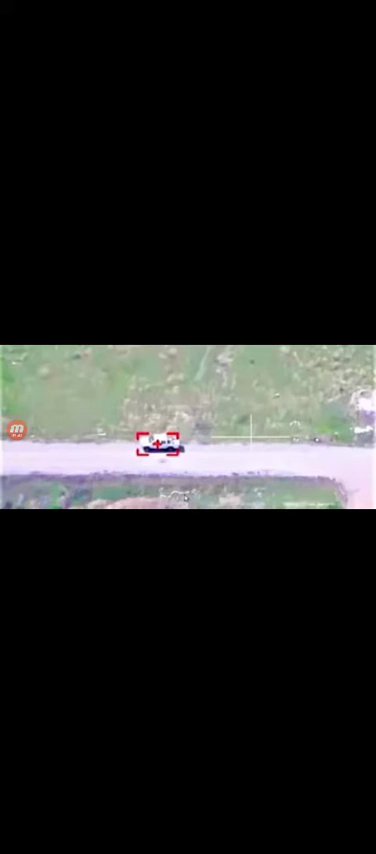
Play the FOX 5 'NYPD uses robot dog during police operation' clip full screen
left_click(188, 428)
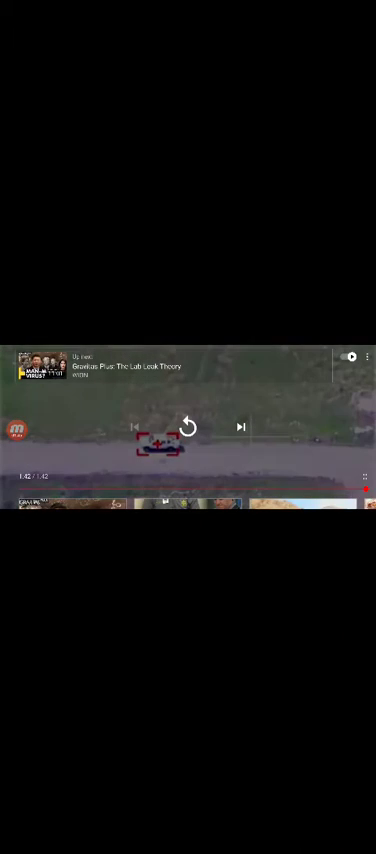
left_click(188, 426)
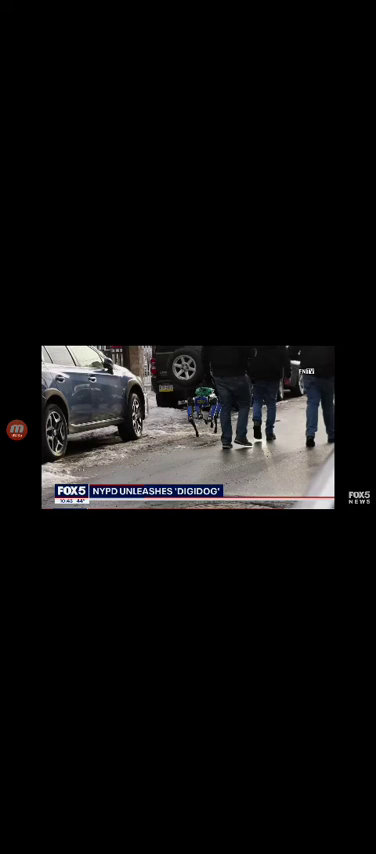
left_click(188, 420)
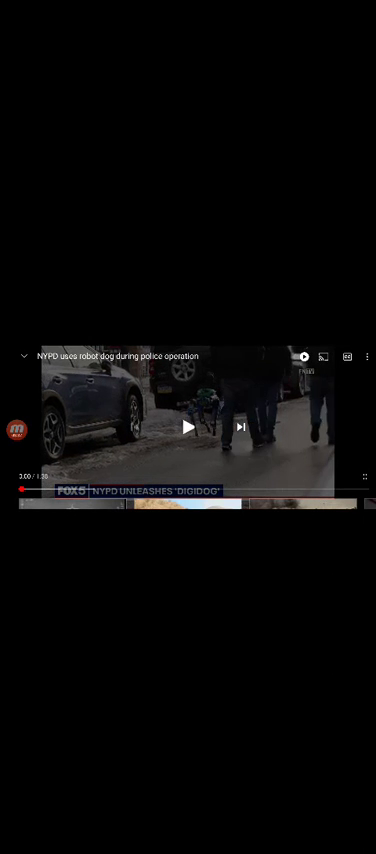
left_click(190, 428)
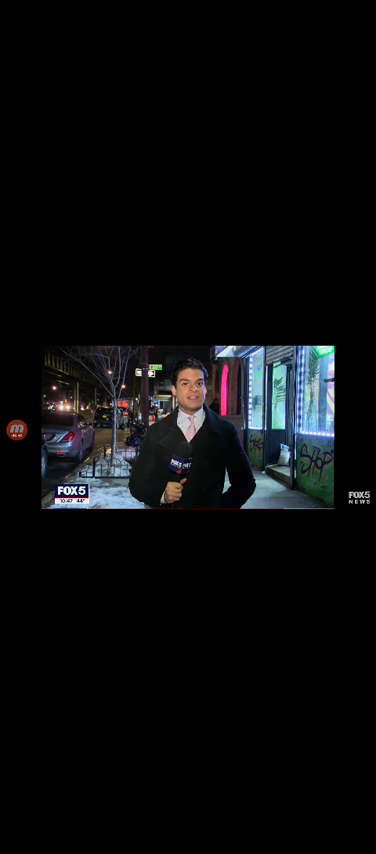
left_click(188, 428)
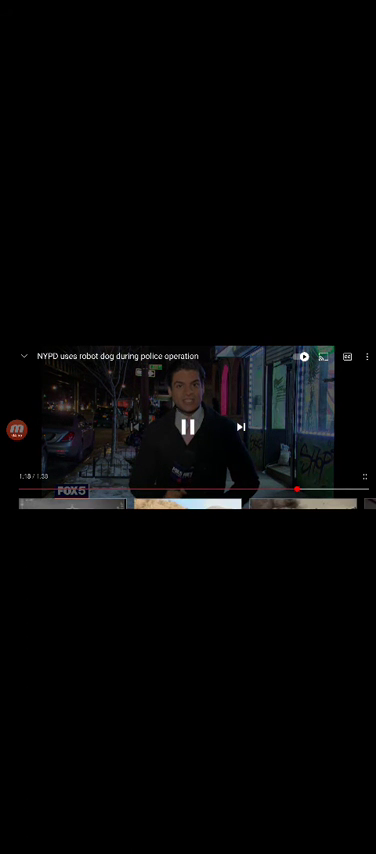
left_click(188, 428)
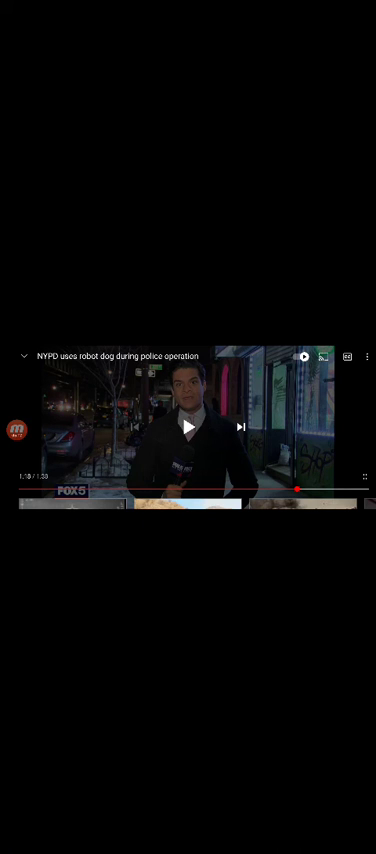
left_click(188, 426)
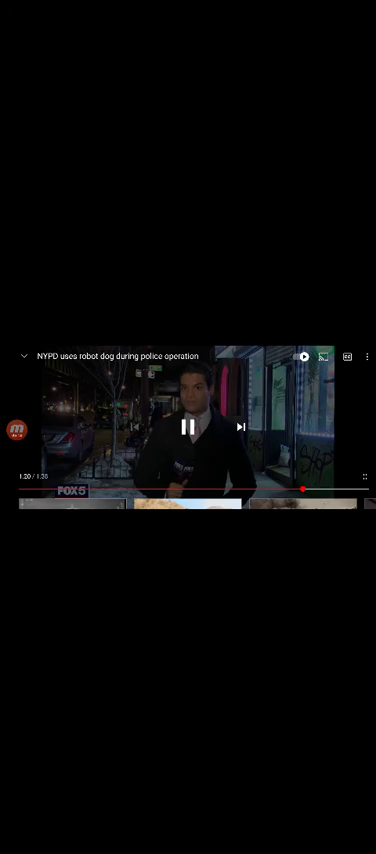
left_click(188, 424)
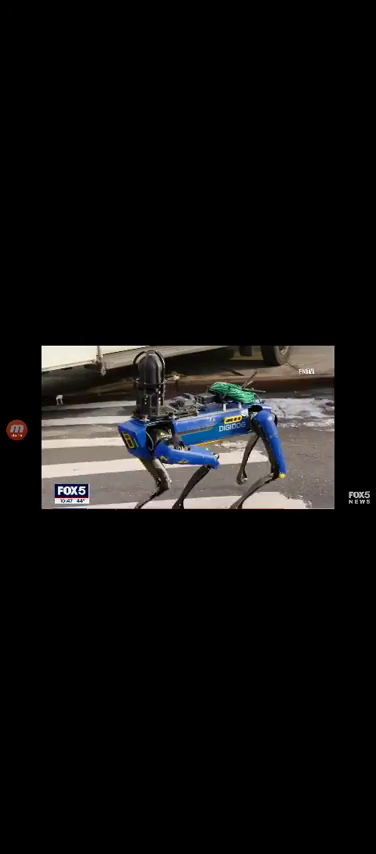